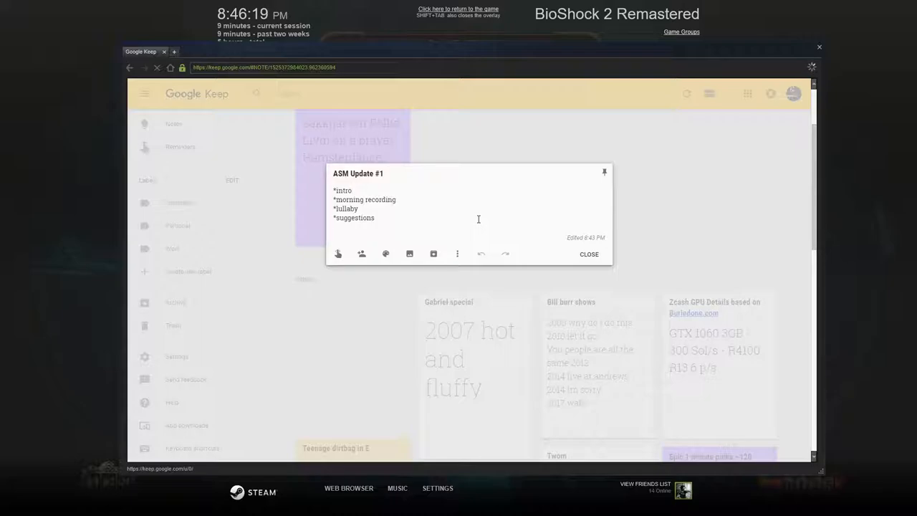
pyautogui.click(353, 189)
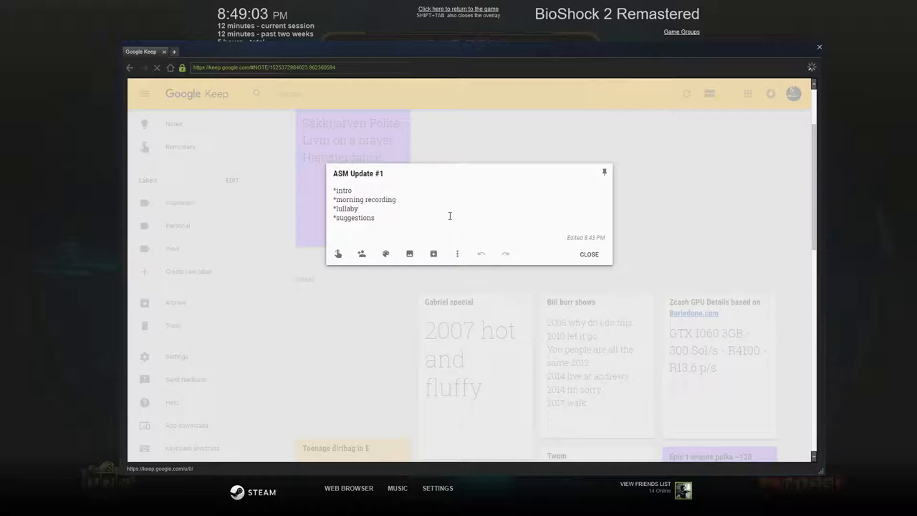
pyautogui.click(360, 208)
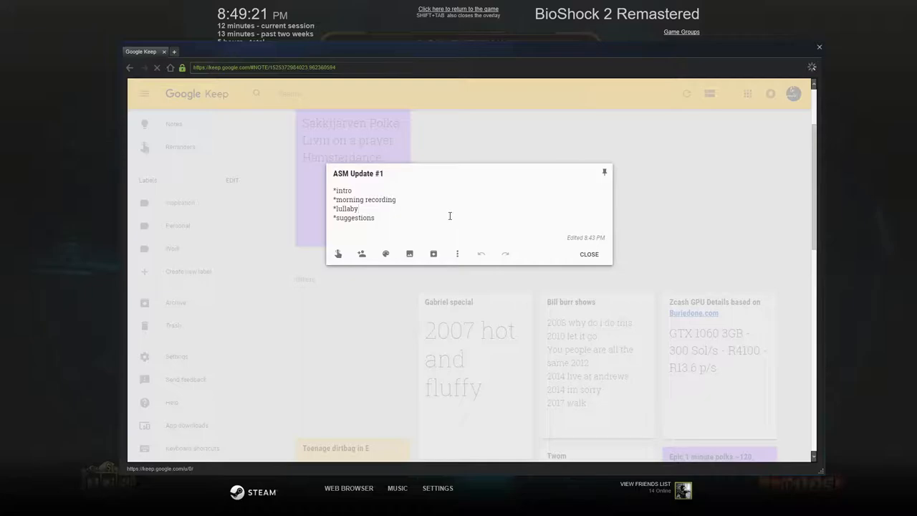
pyautogui.click(359, 209)
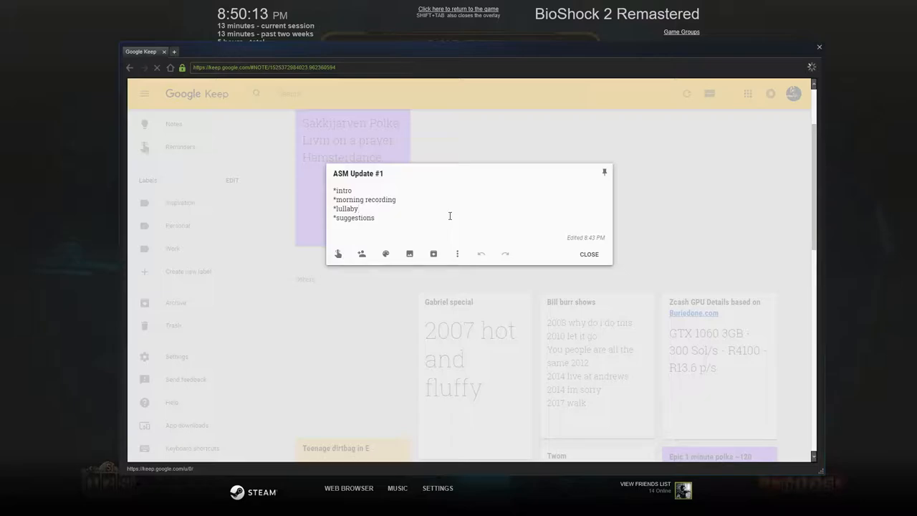
pyautogui.click(359, 208)
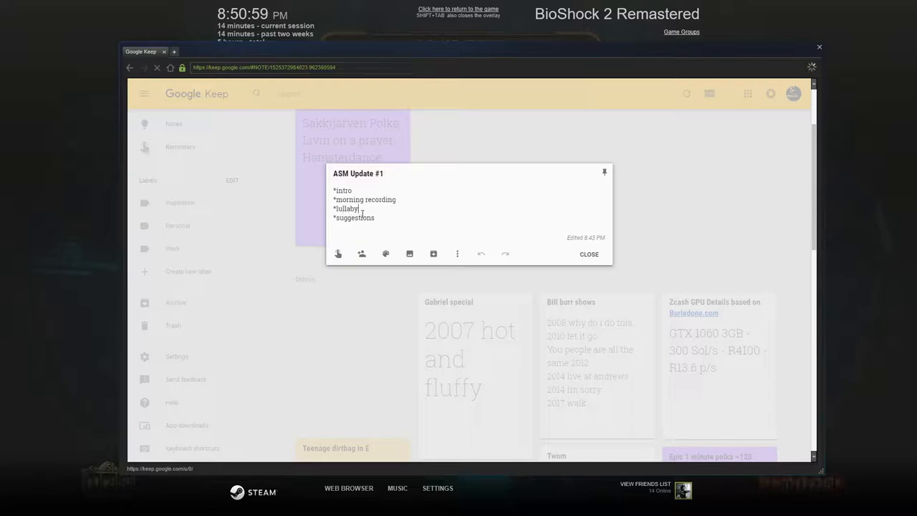
pyautogui.doubleClick(347, 209)
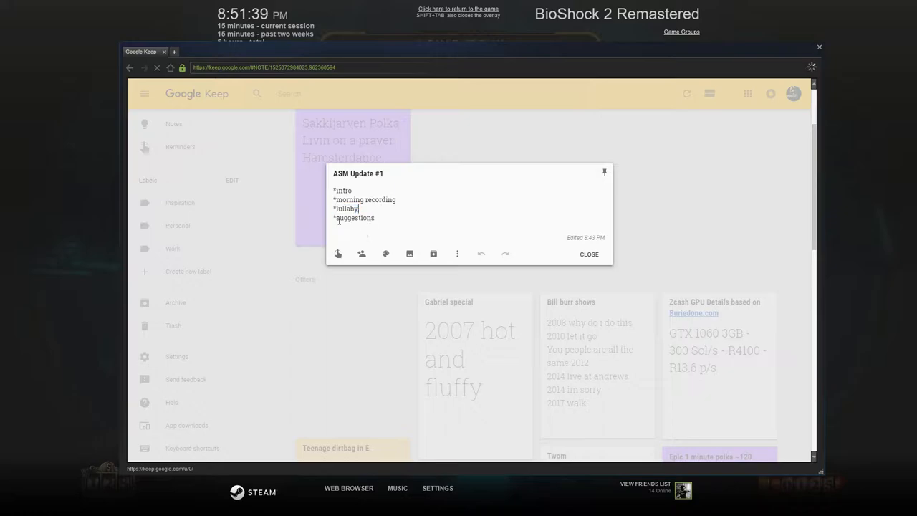
pyautogui.doubleClick(347, 209)
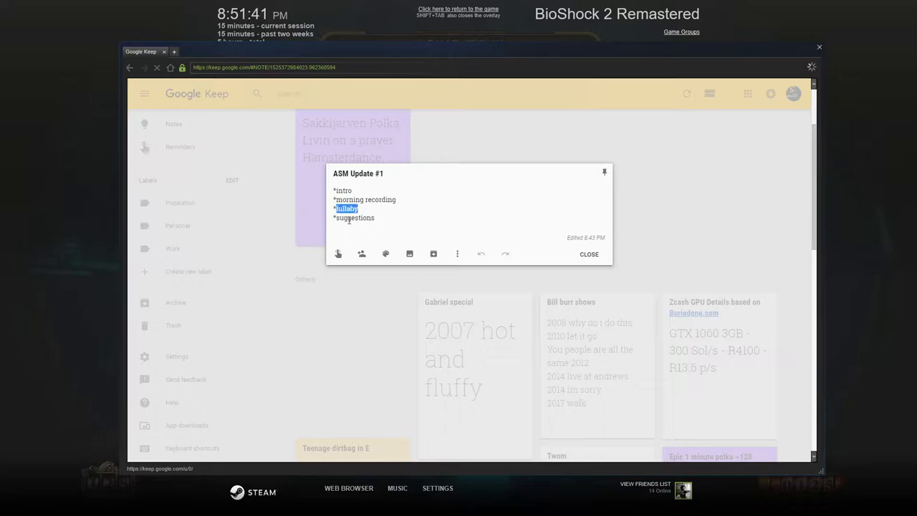